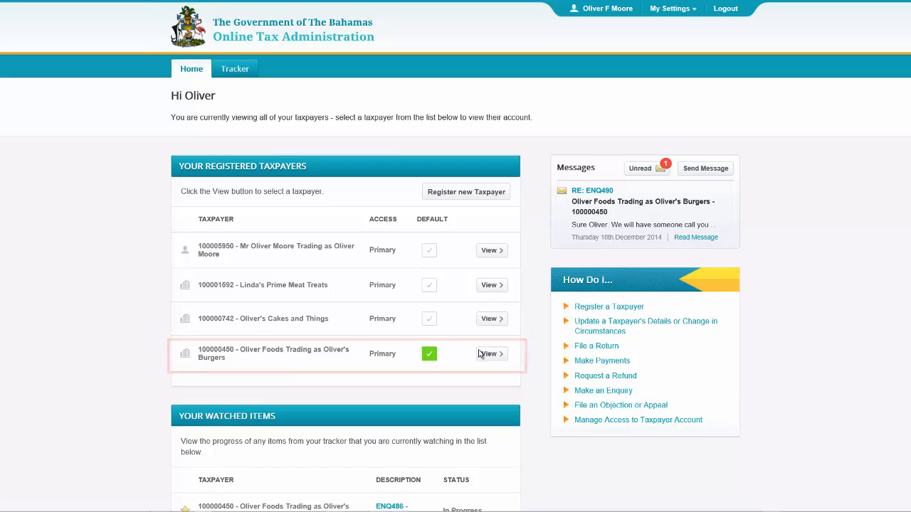
View the account for taxpayer 100000450, Oliver Foods Trading as Oliver's Burgers.
left_click(488, 353)
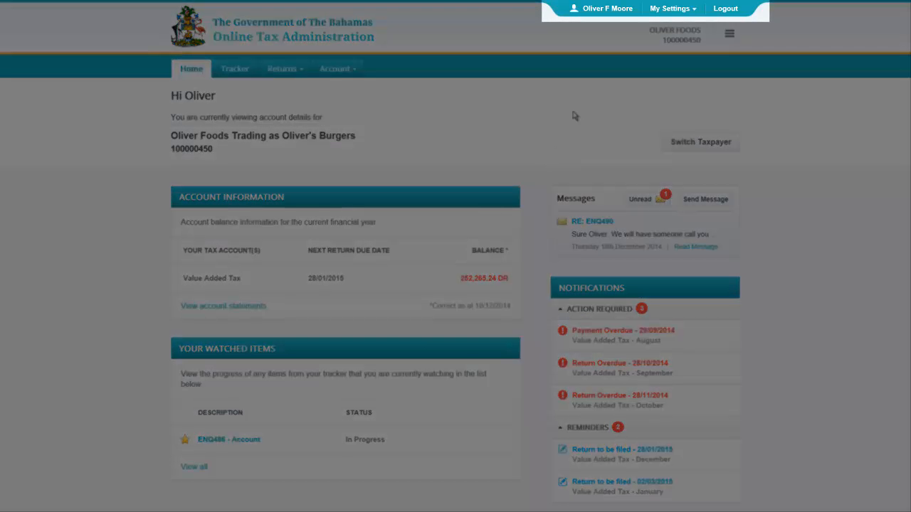
mouse_move(611, 43)
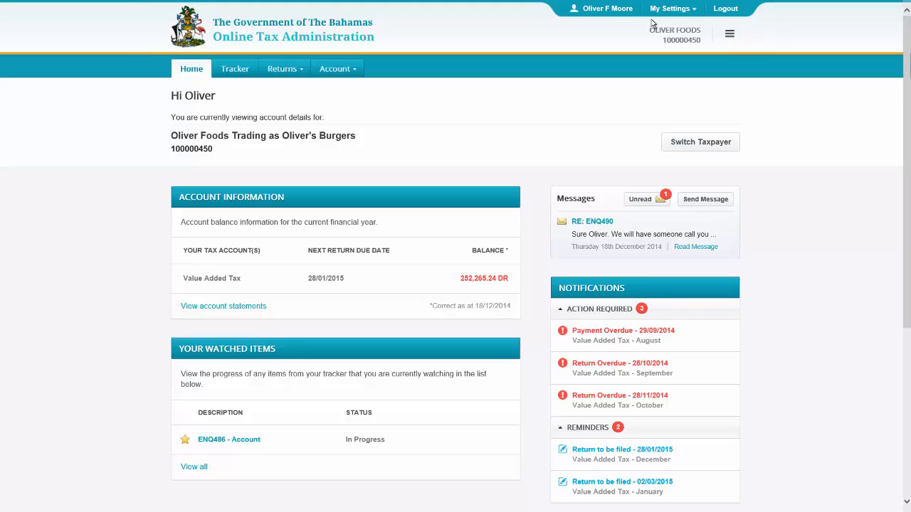
left_click(669, 9)
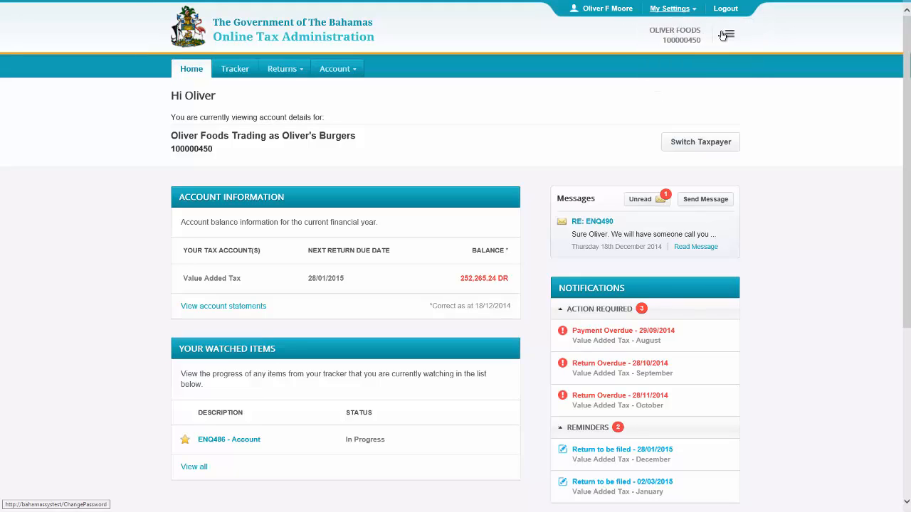
left_click(669, 9)
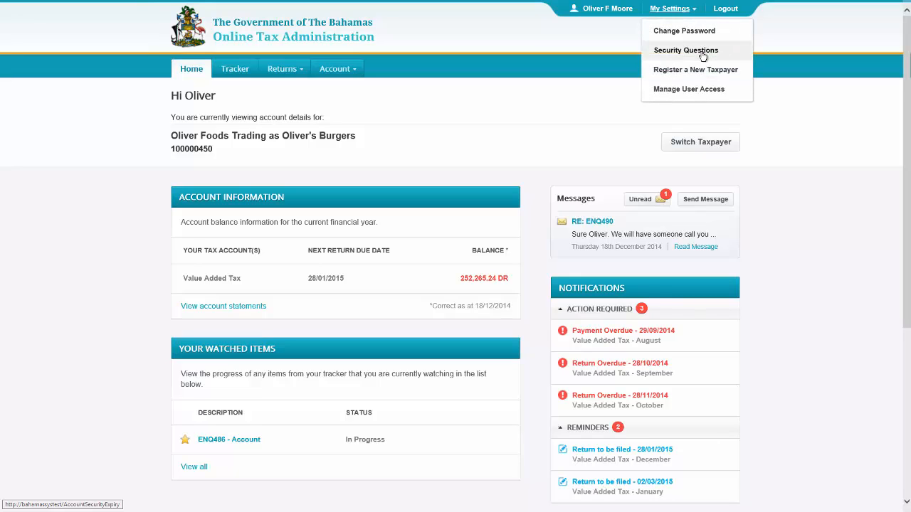
mouse_move(695, 68)
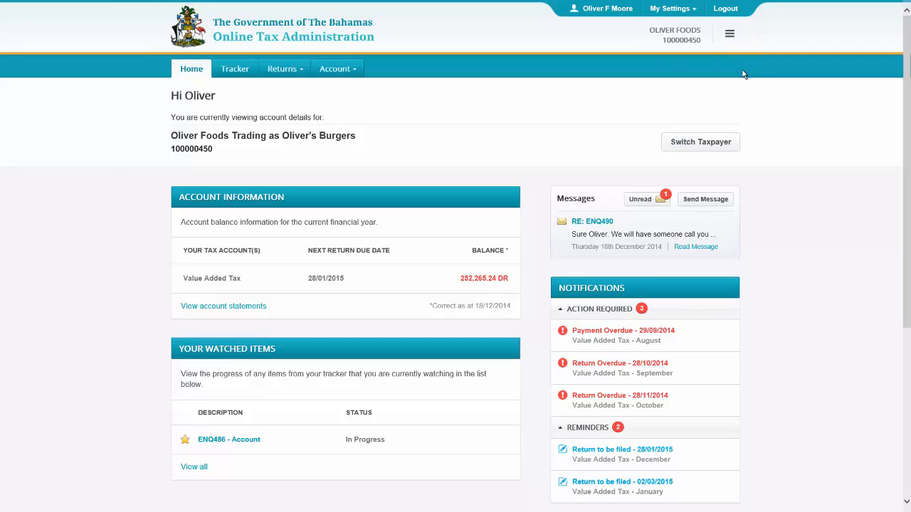
mouse_move(737, 17)
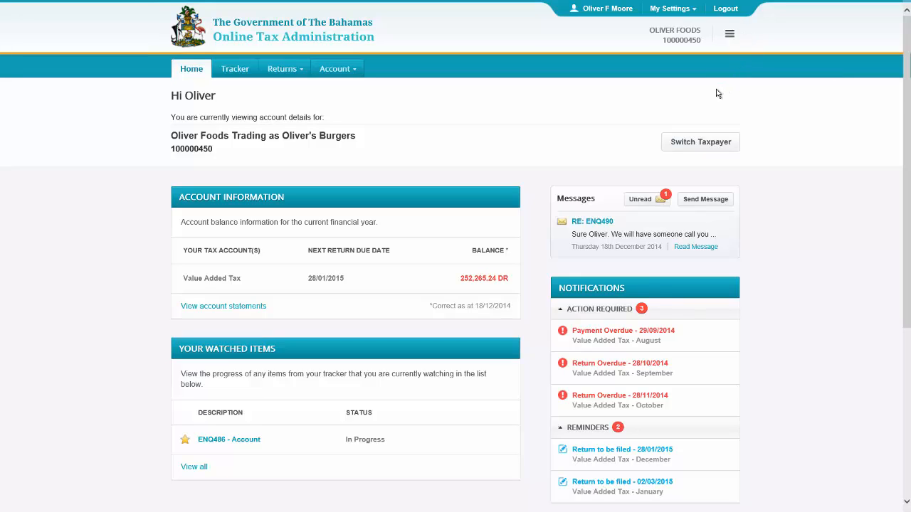
left_click(729, 34)
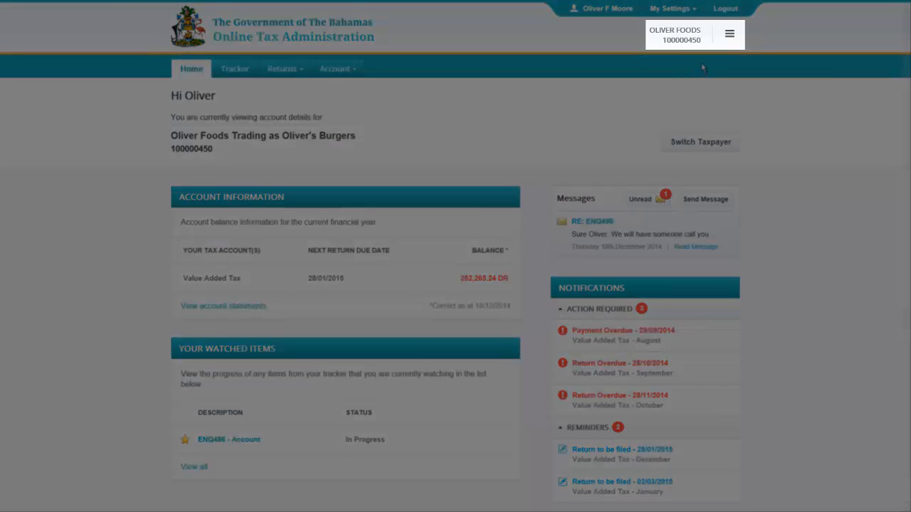
mouse_move(695, 50)
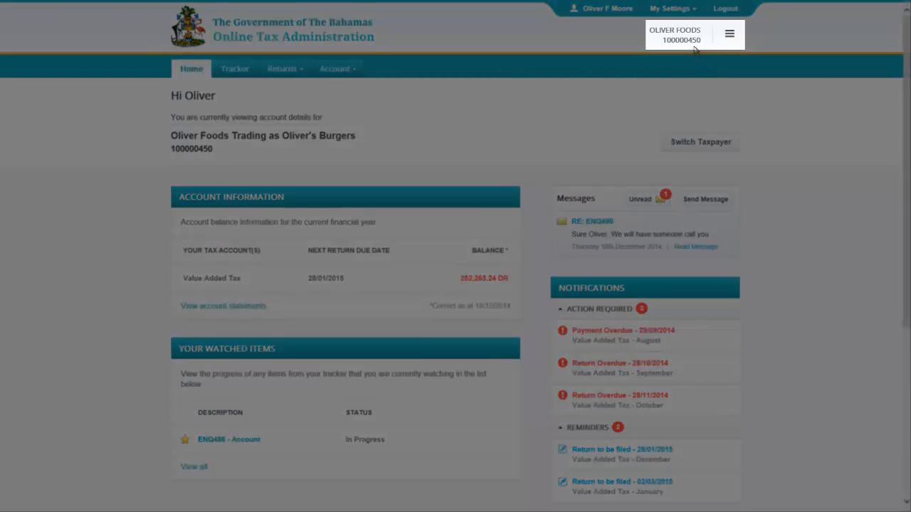
left_click(729, 34)
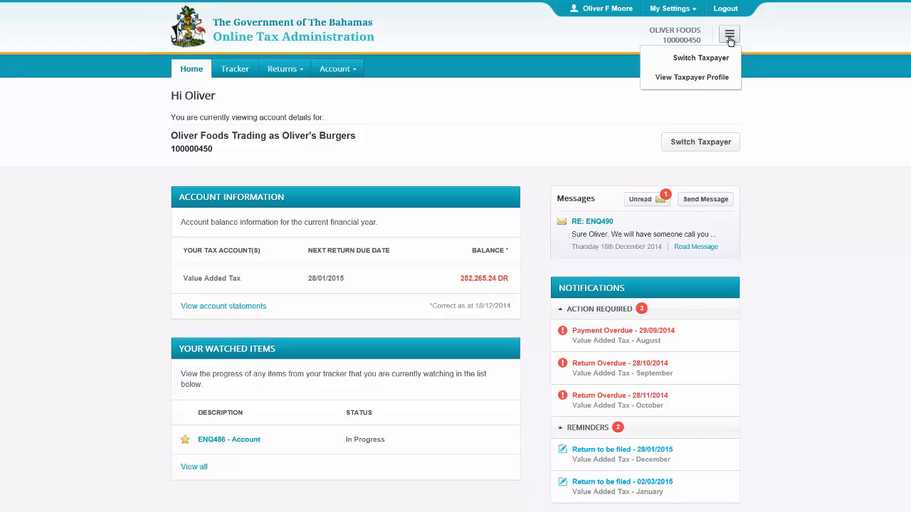
left_click(729, 34)
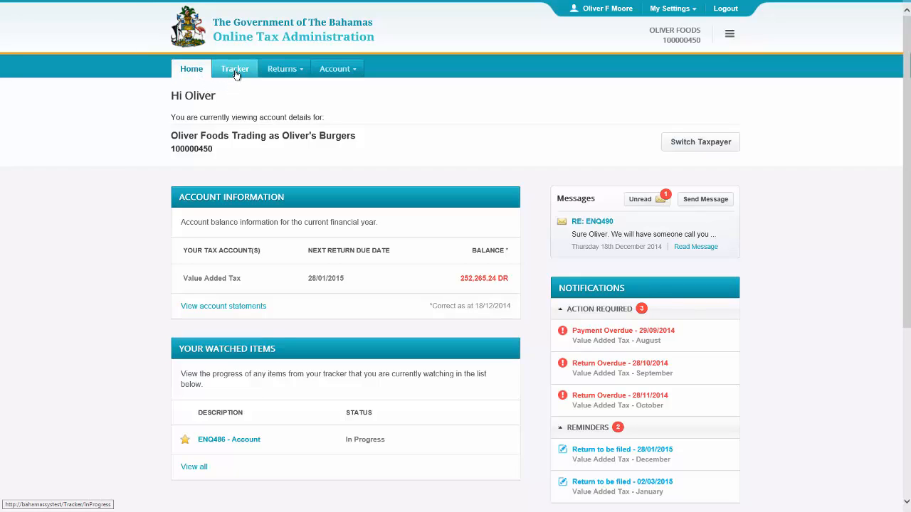
Visit the Tracker, the 2014 saved and submitted returns list, and the Add Return page.
left_click(235, 68)
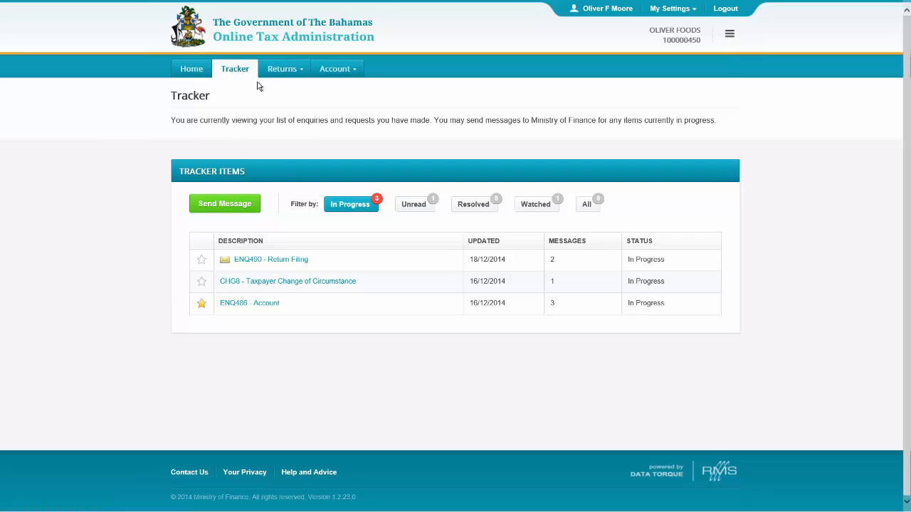
left_click(282, 68)
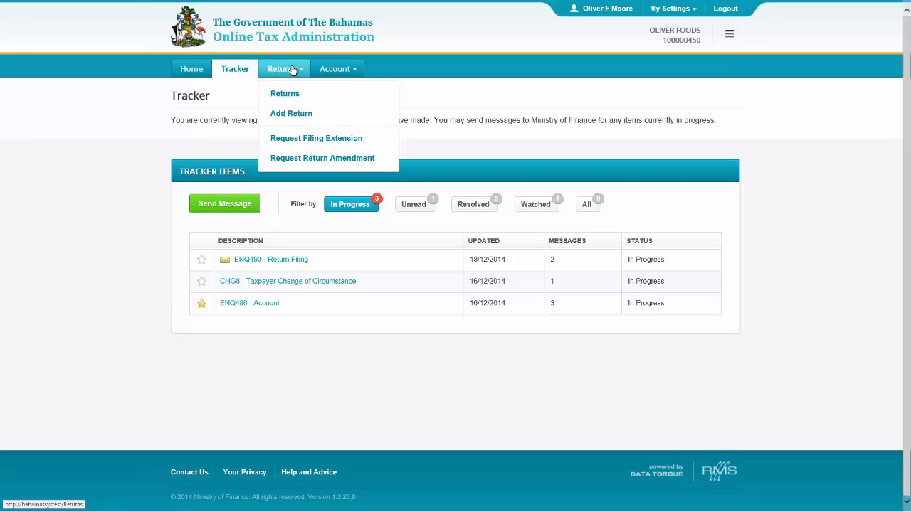
left_click(285, 94)
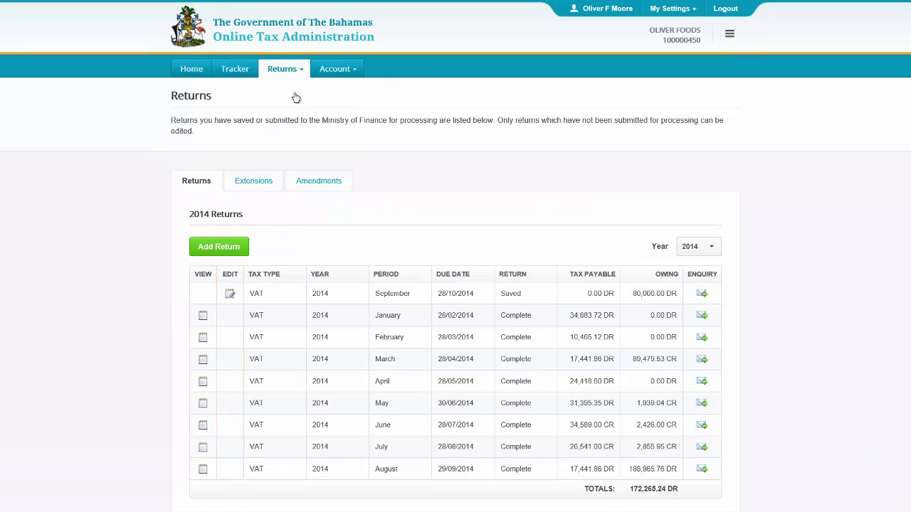
left_click(283, 68)
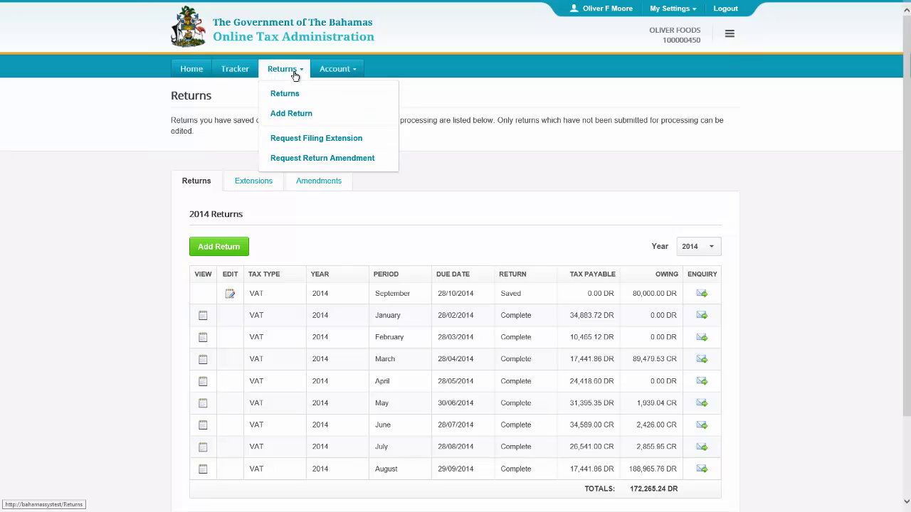
mouse_move(309, 114)
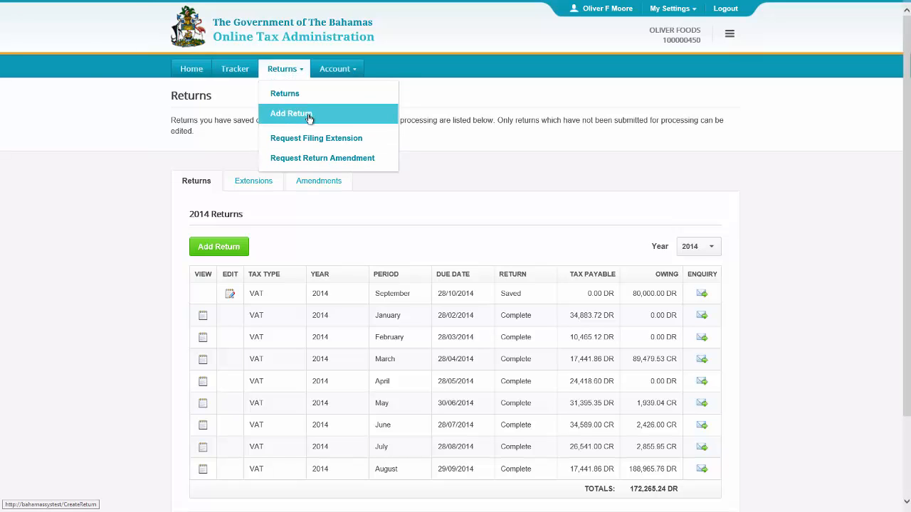
left_click(290, 114)
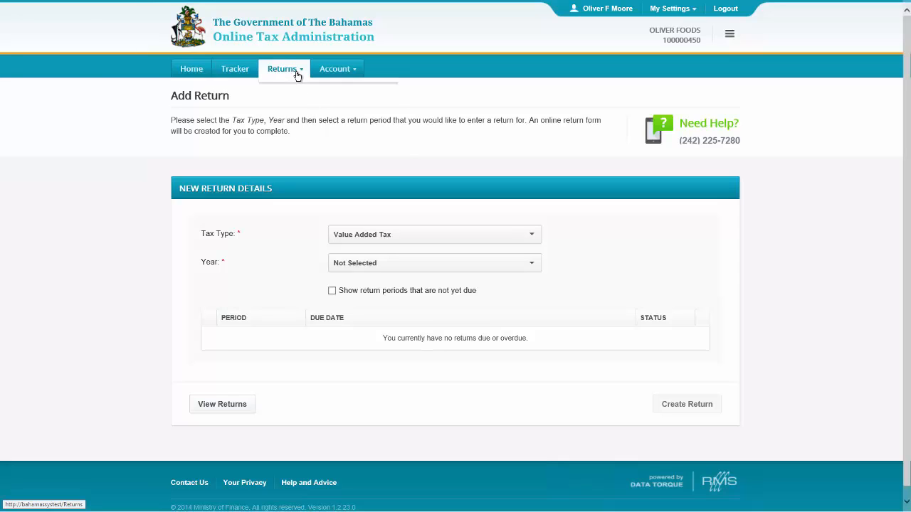
Visit the Filing Extension Request and Return Amendment pages, then show the Account menu options.
left_click(282, 68)
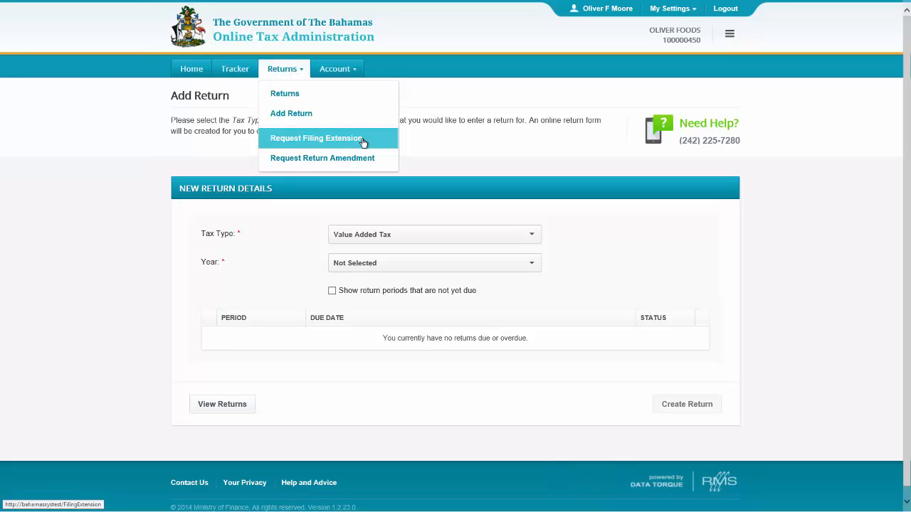
left_click(316, 137)
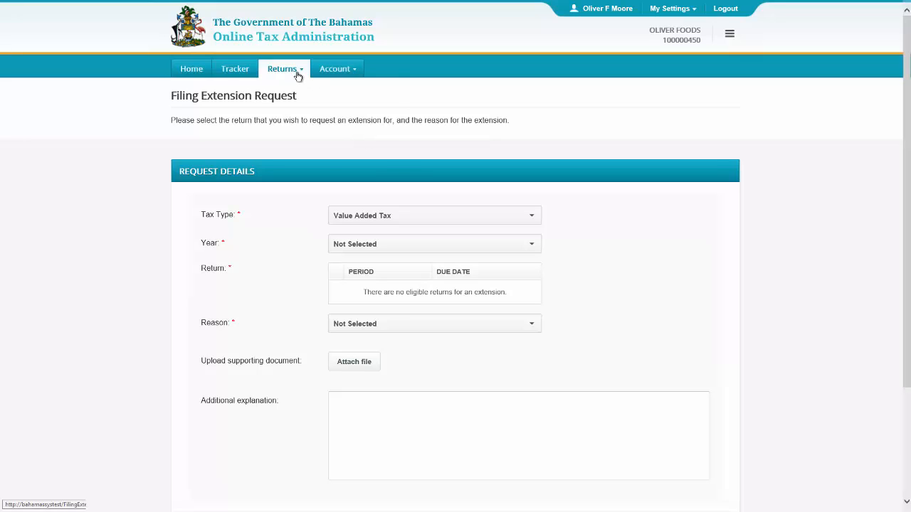
left_click(281, 68)
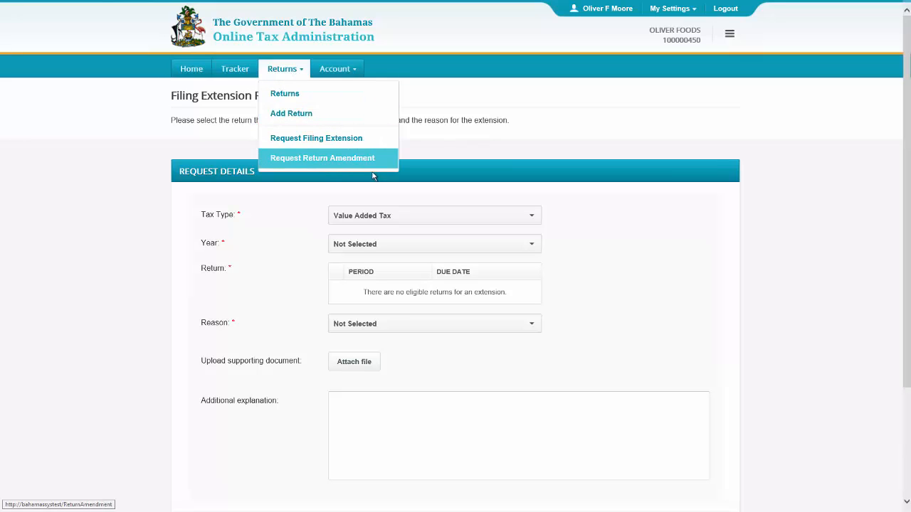
left_click(321, 157)
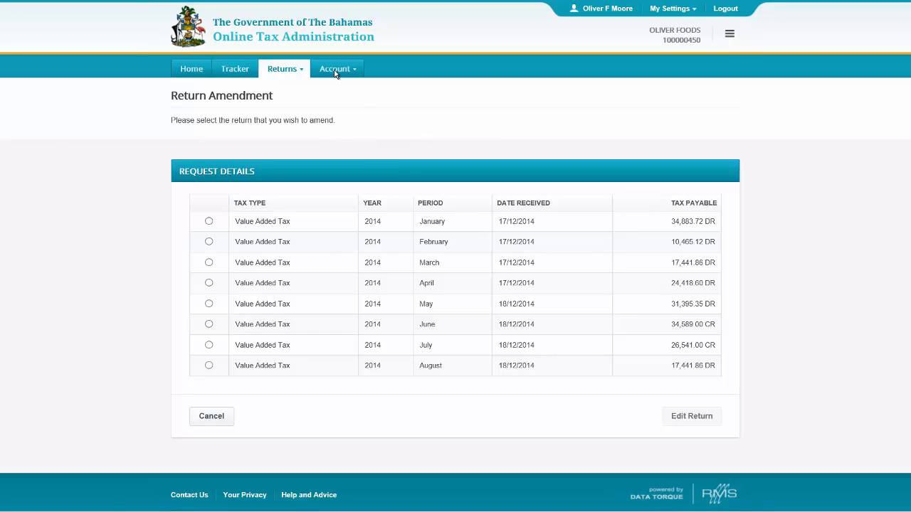
left_click(336, 69)
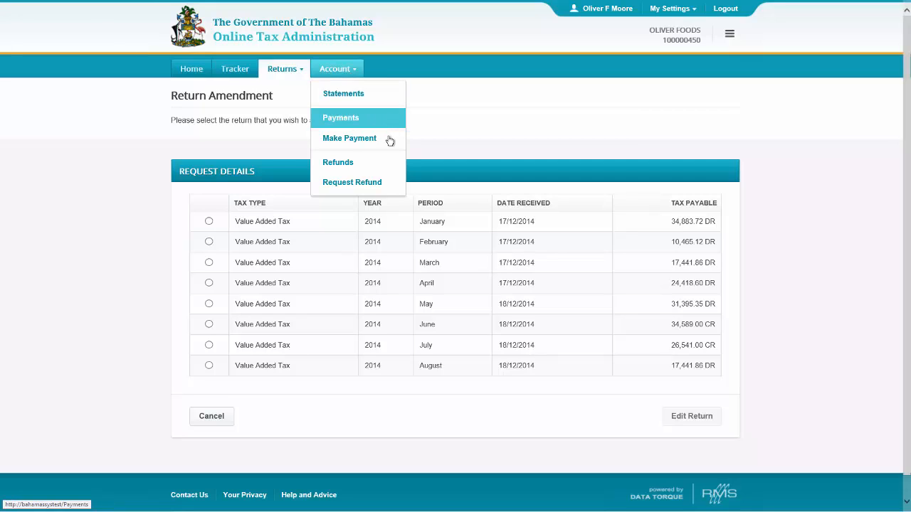
mouse_move(390, 163)
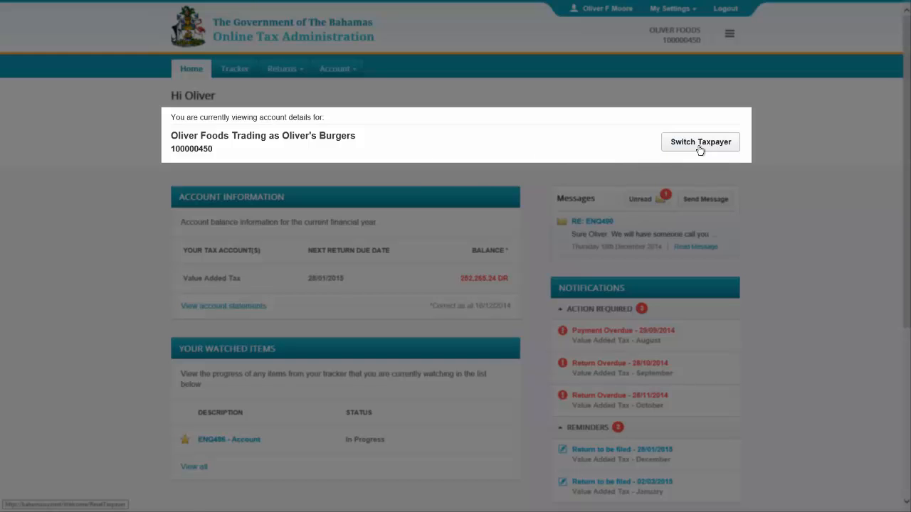
Switch taxpayer to Linda's Prime Meat Treats, then back to Oliver Foods Trading as Oliver's Burgers.
left_click(701, 143)
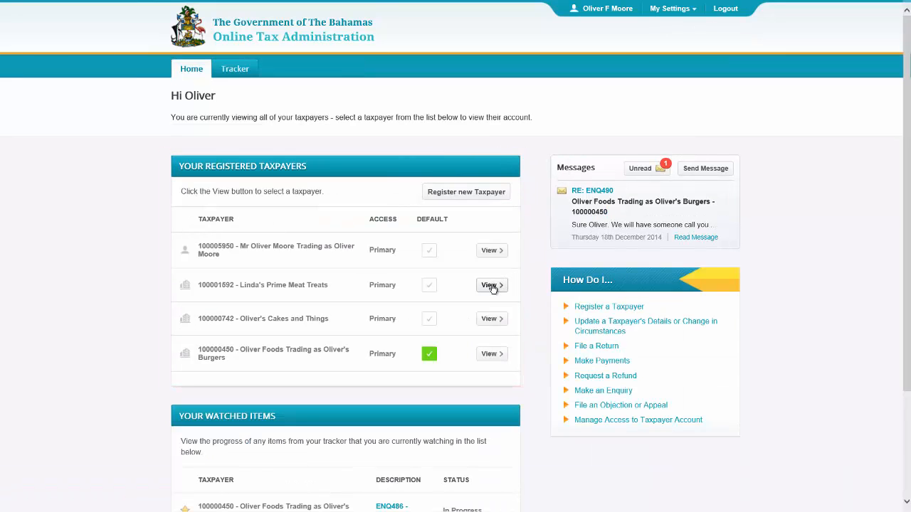
left_click(491, 284)
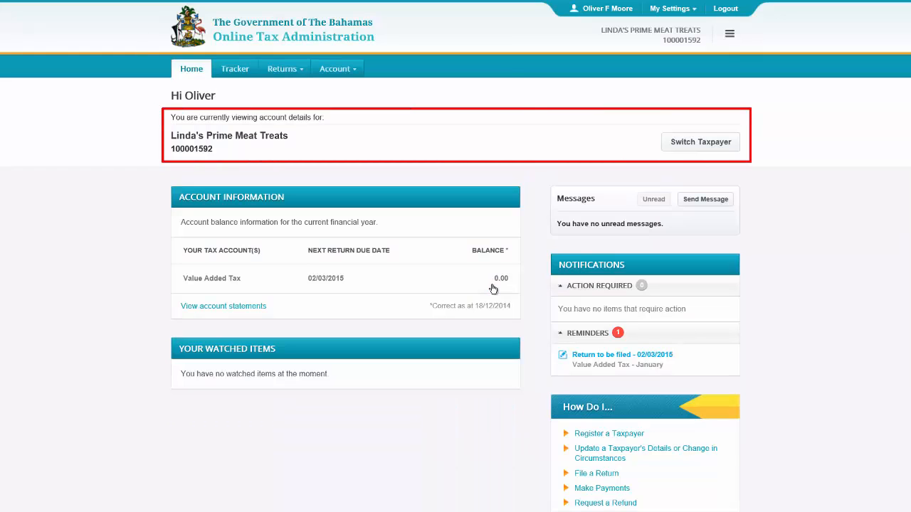
mouse_move(685, 151)
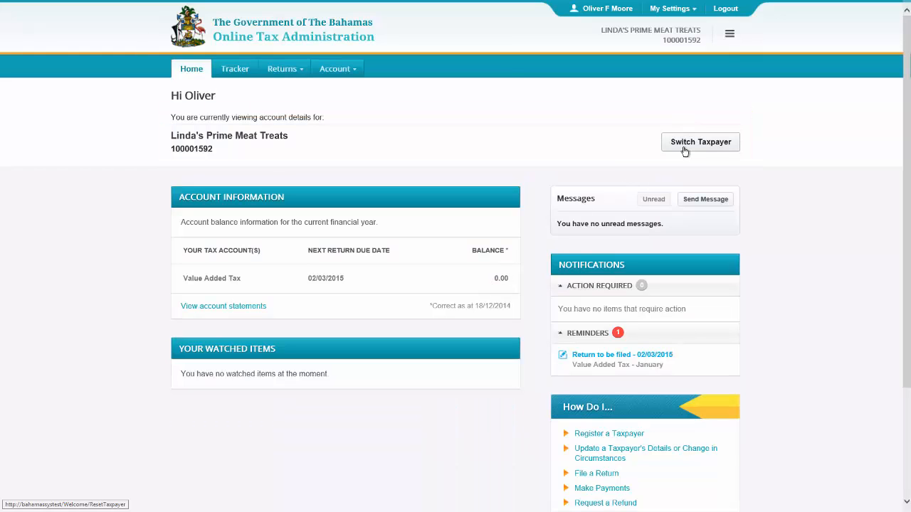
left_click(700, 142)
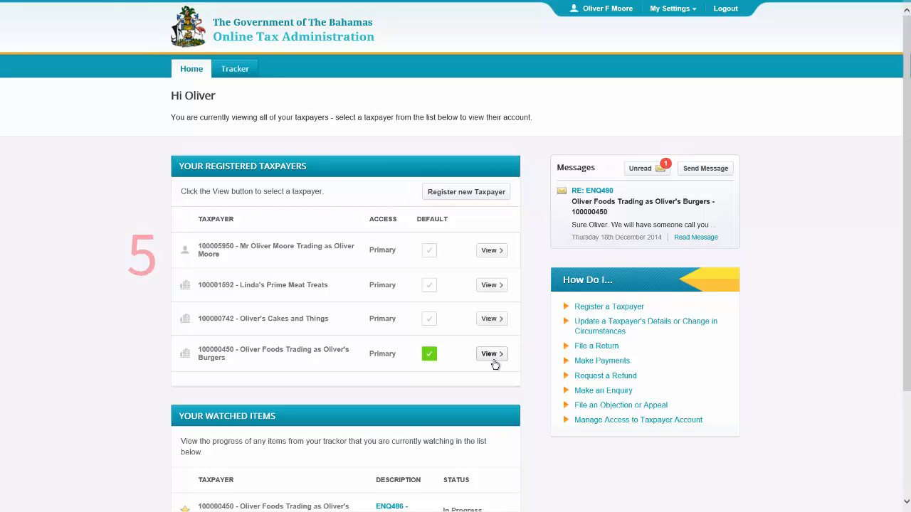
left_click(491, 353)
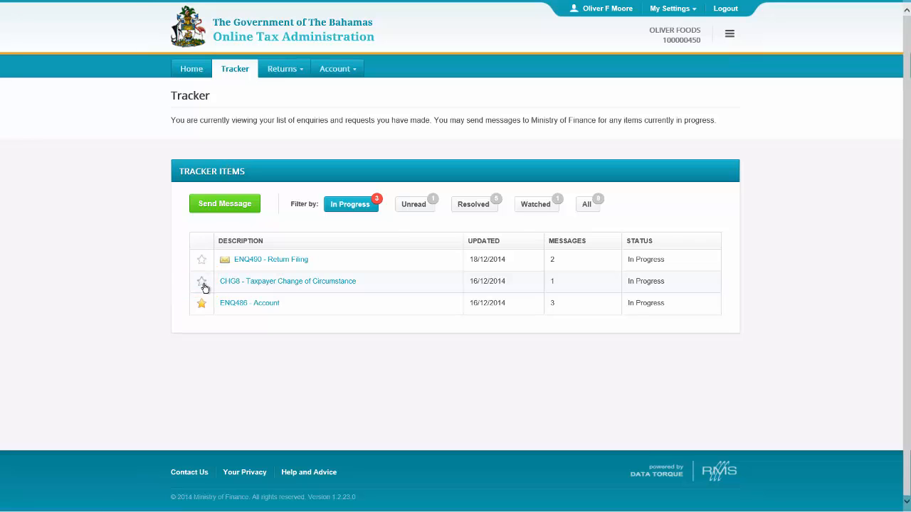
Star the CHG8 change of circumstance request as watched and return to the home dashboard.
left_click(202, 282)
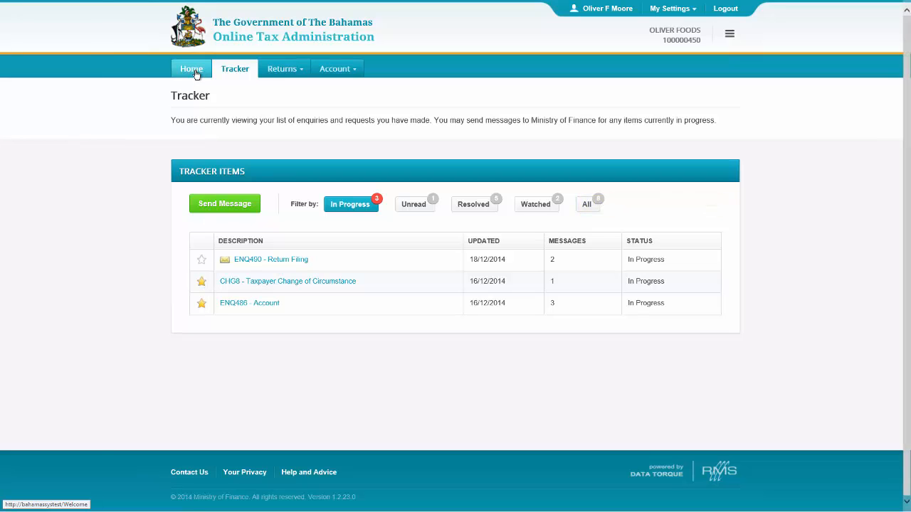
left_click(191, 69)
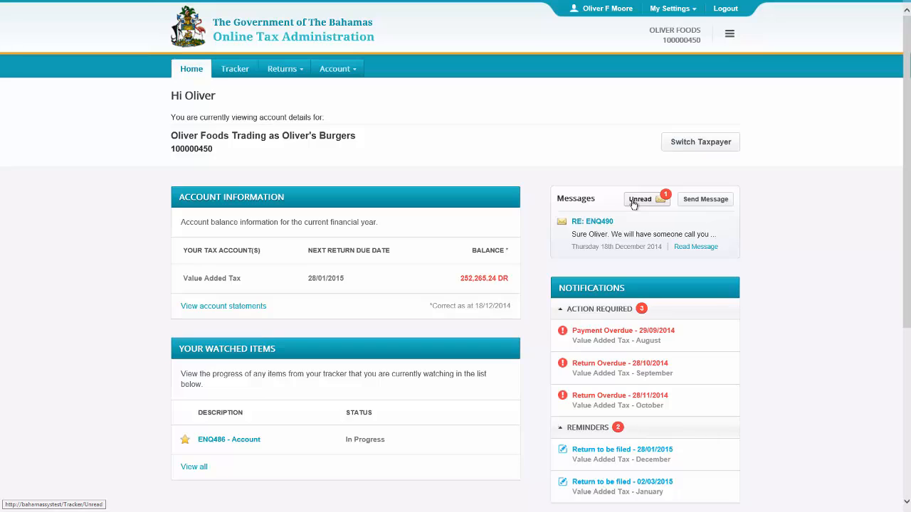
mouse_move(701, 255)
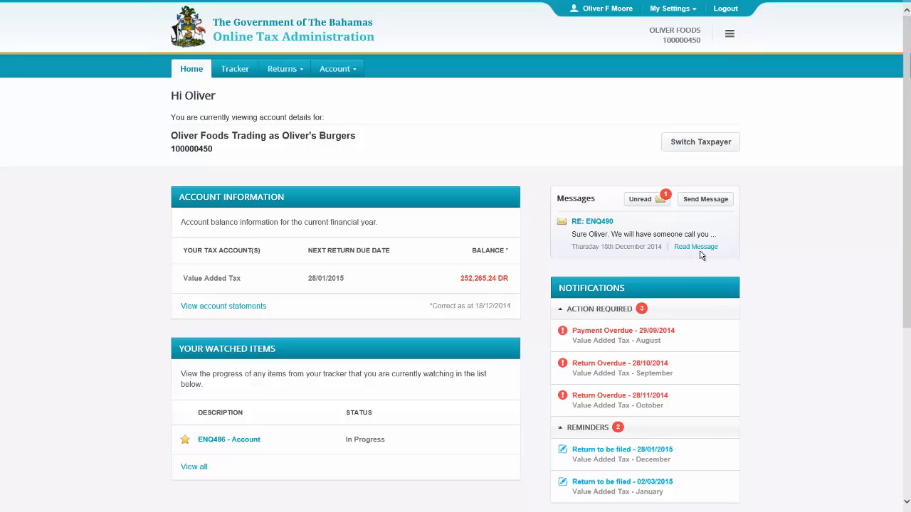
mouse_move(728, 211)
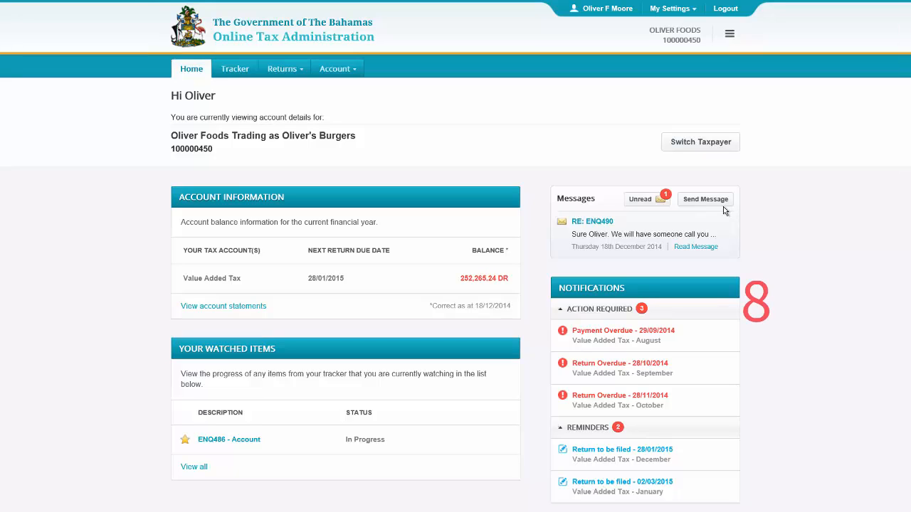
scroll("down", 3)
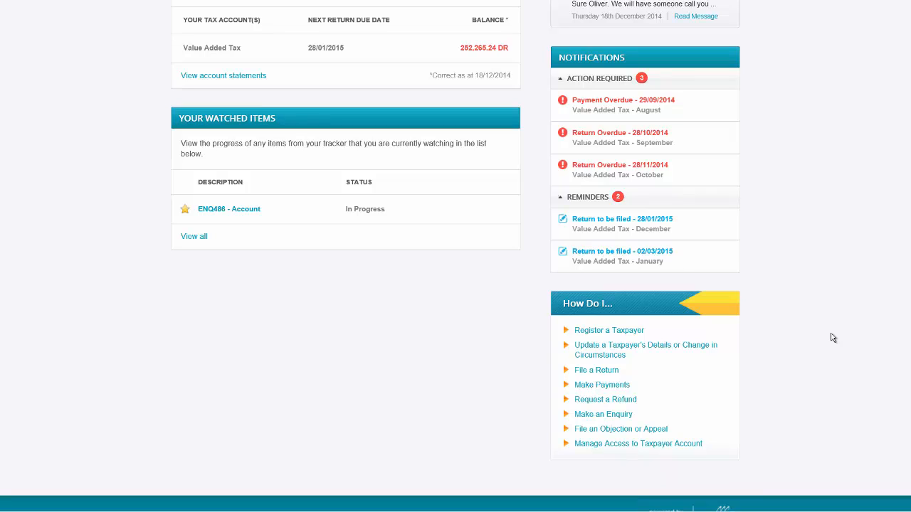
mouse_move(619, 136)
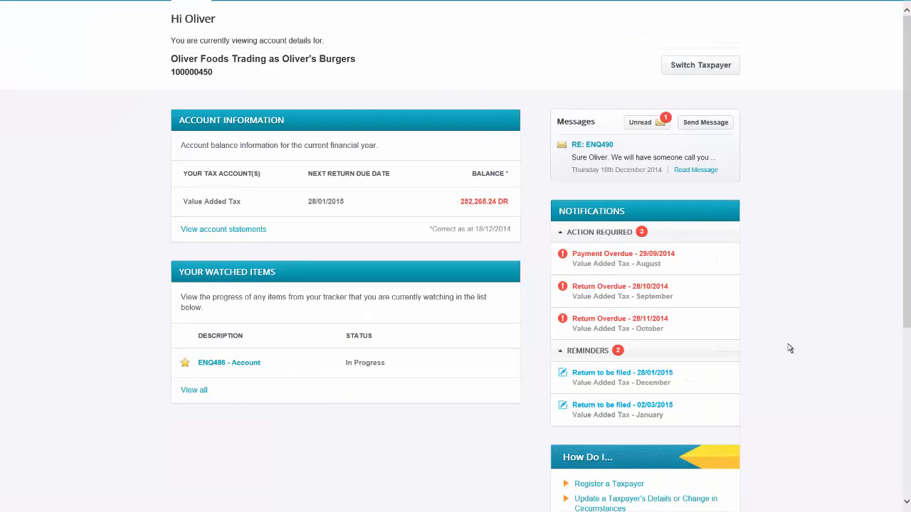
scroll("down", 3)
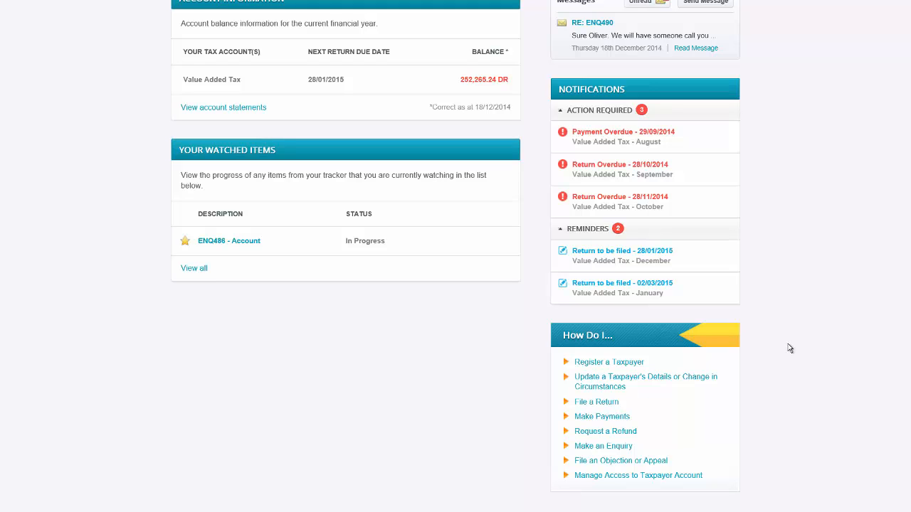
scroll("down", 3)
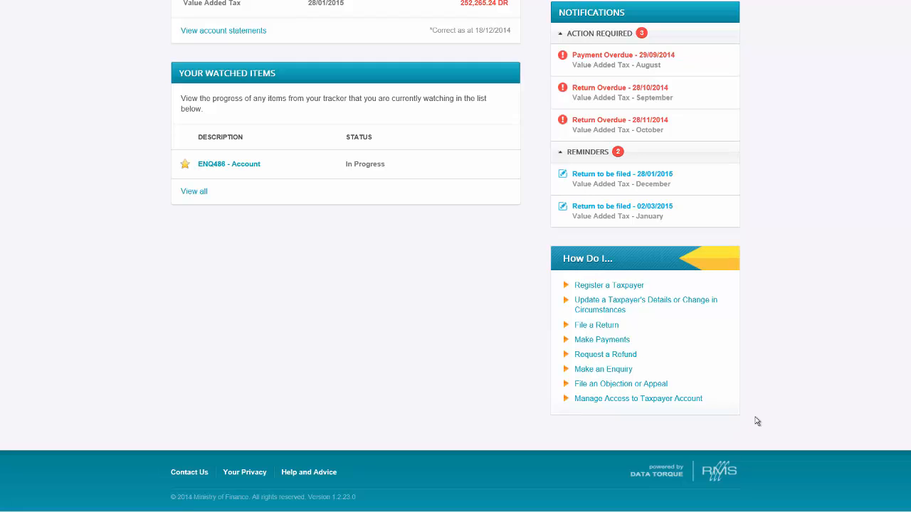
scroll("up", 3)
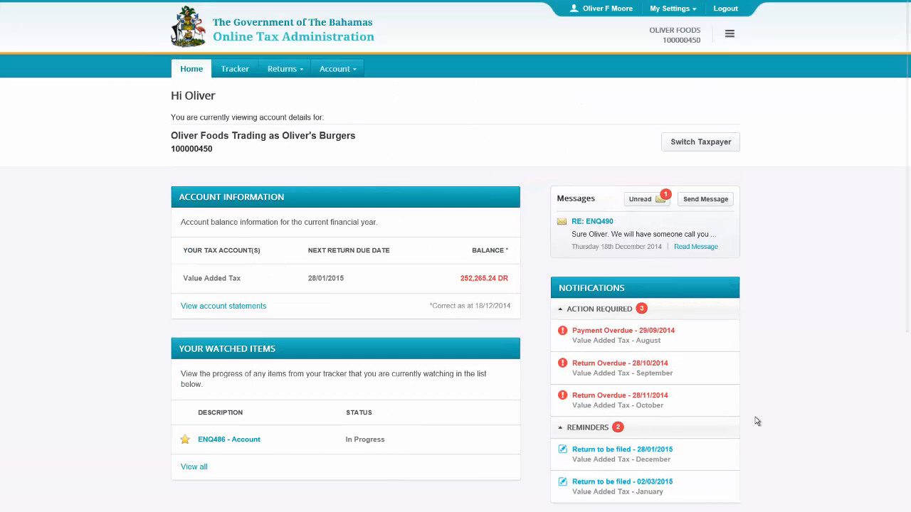
left_click(235, 69)
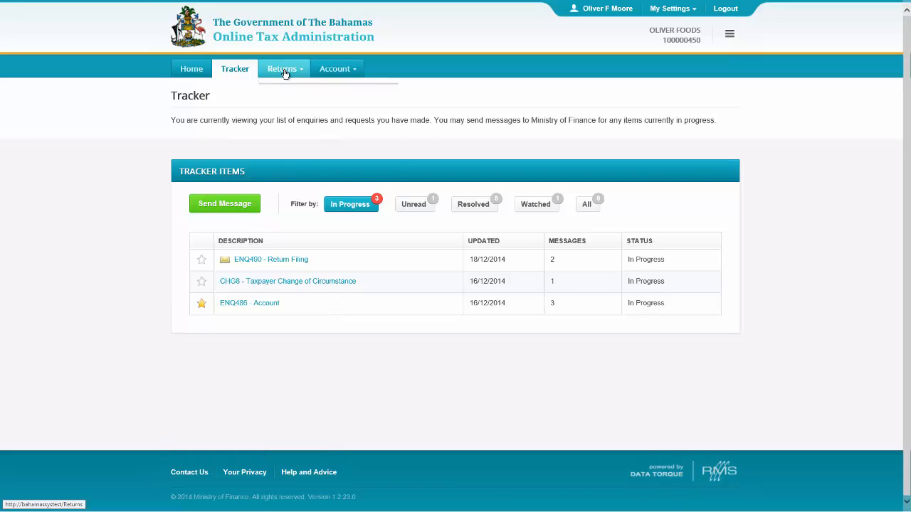
left_click(281, 68)
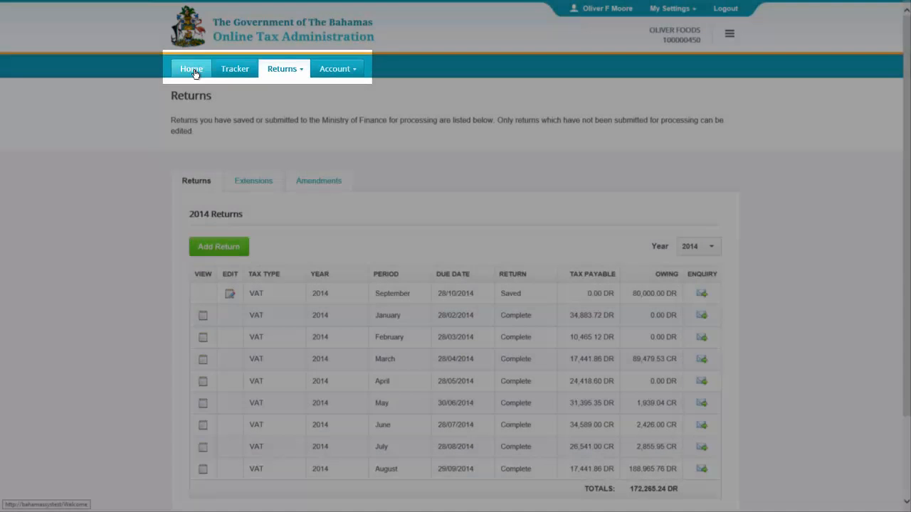
left_click(191, 68)
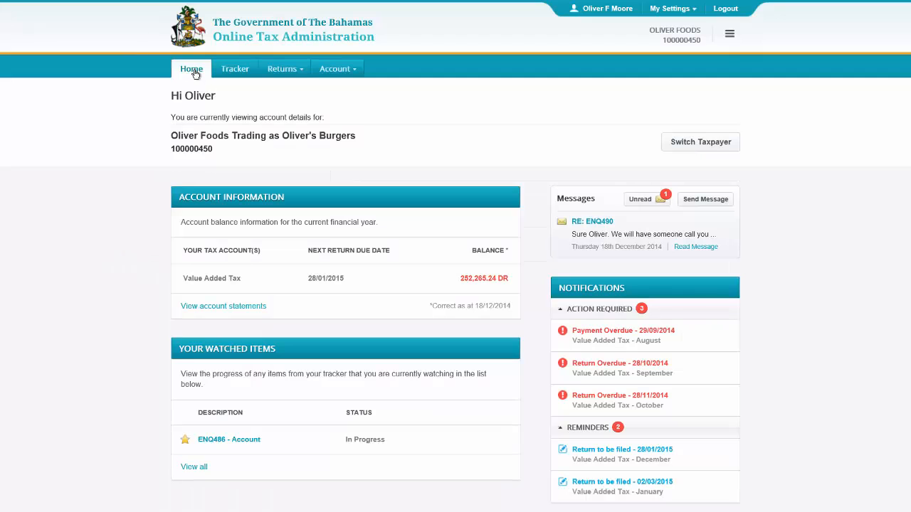